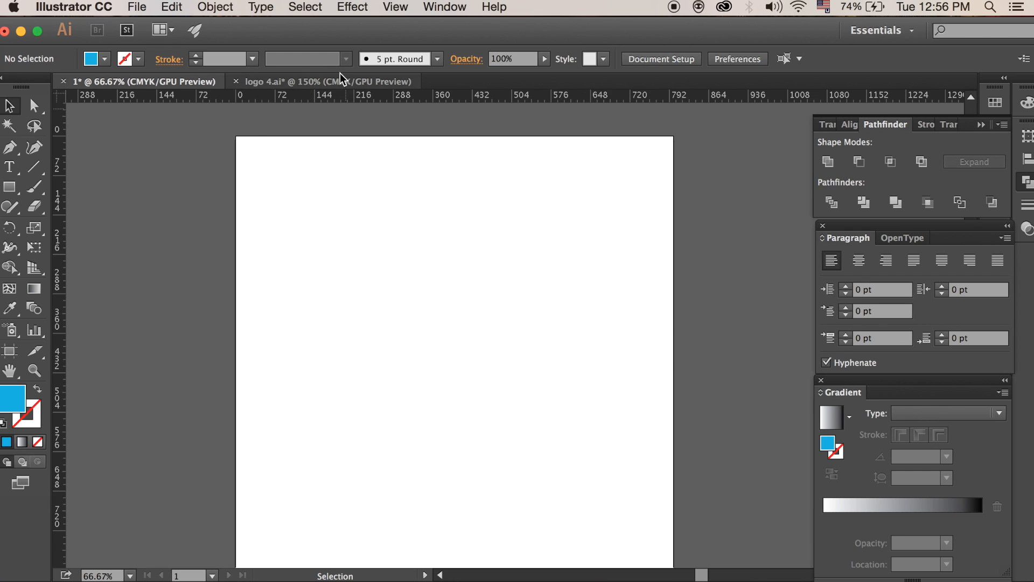
# - In logo 4.ai, move anchor points on the wolf's eye outline to reshape it
pyautogui.click(300, 81)
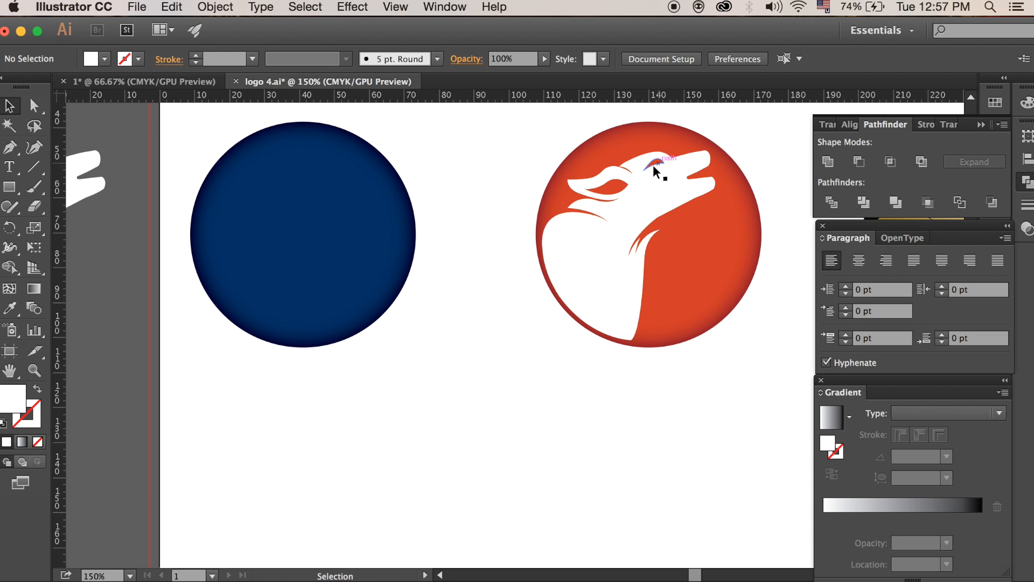
pyautogui.moveTo(616, 202)
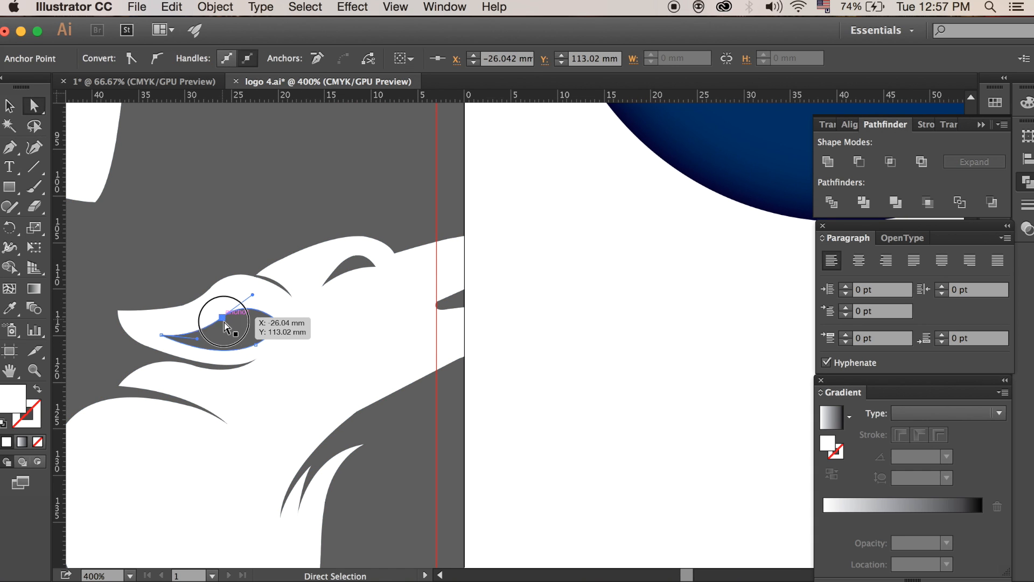
pyautogui.moveTo(225, 310); pyautogui.dragTo(233, 309)
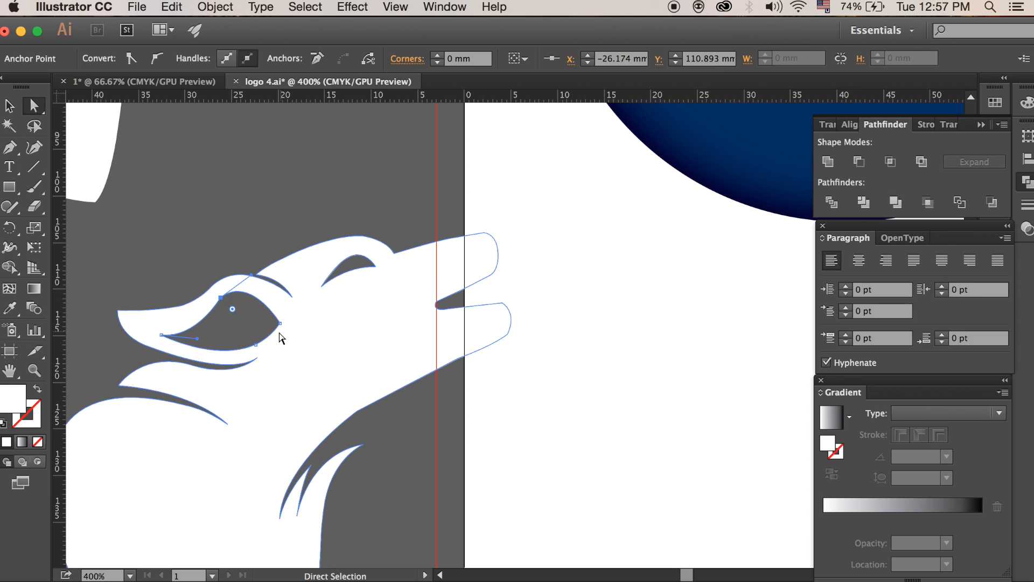
pyautogui.moveTo(278, 324); pyautogui.dragTo(231, 358)
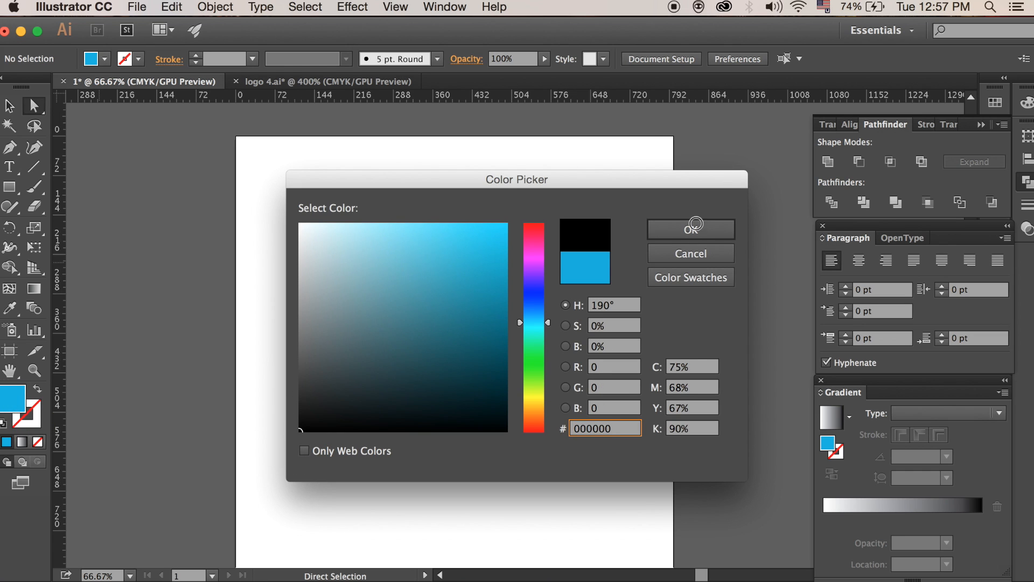
# - Draw a black square near the top of the artboard, then set the fill to light blue
pyautogui.click(690, 228)
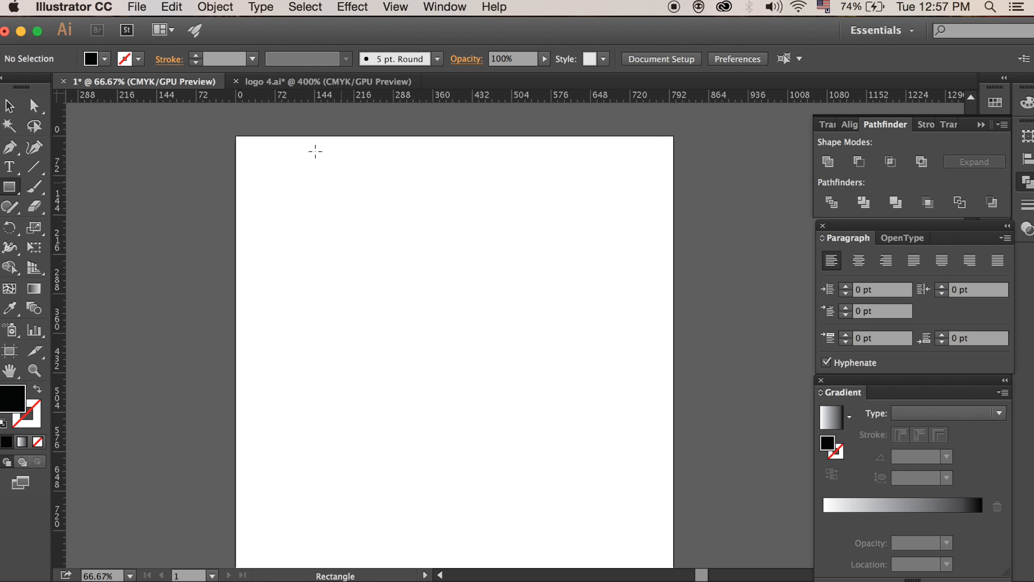
pyautogui.moveTo(284, 146); pyautogui.dragTo(513, 375)
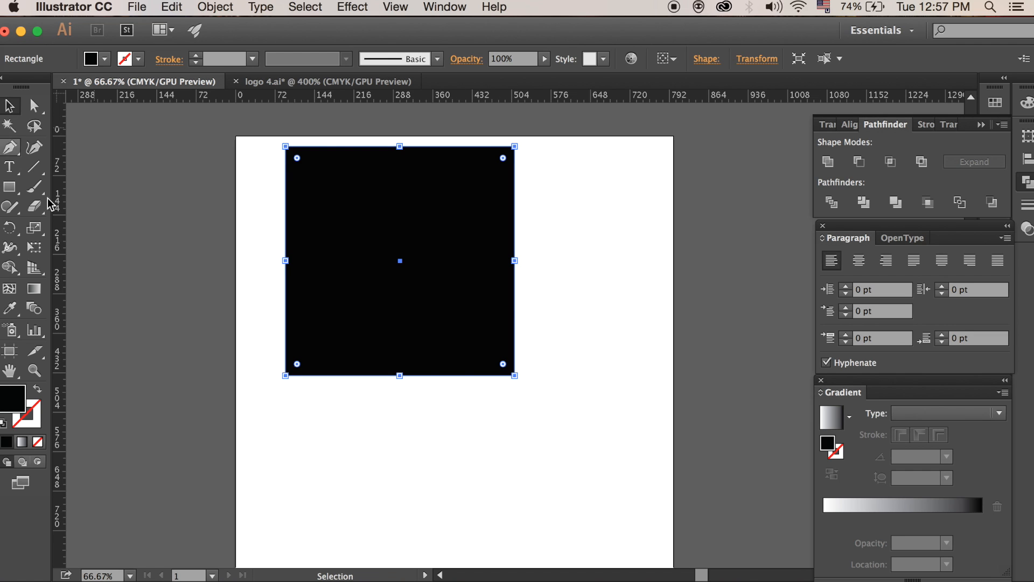
pyautogui.doubleClick(91, 58)
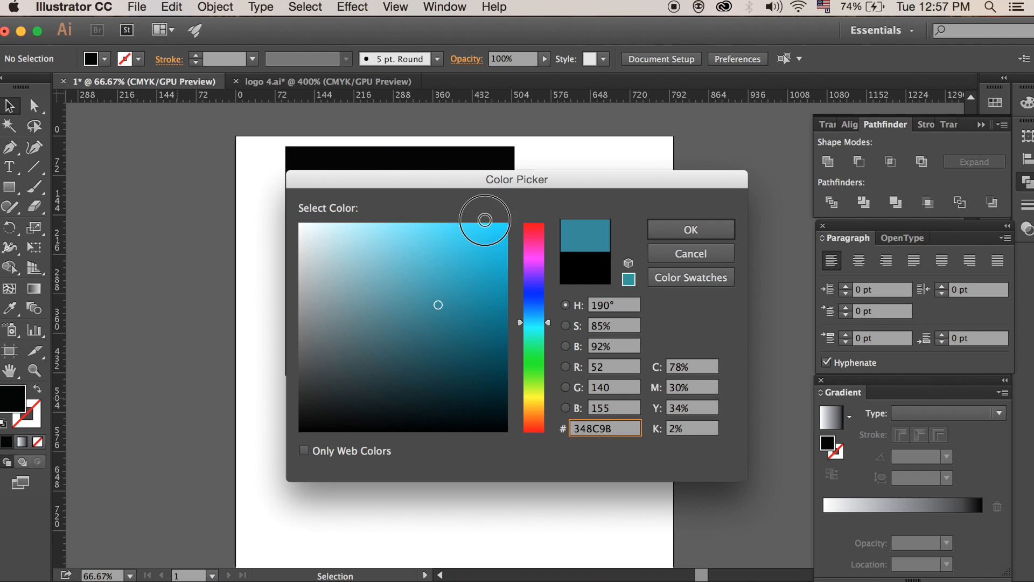
pyautogui.click(689, 229)
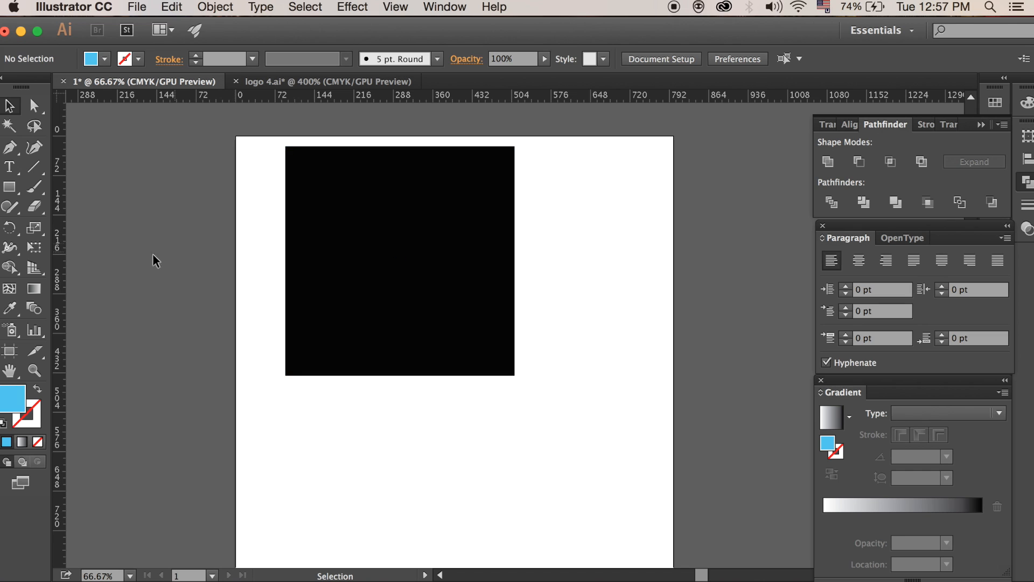
pyautogui.click(9, 186)
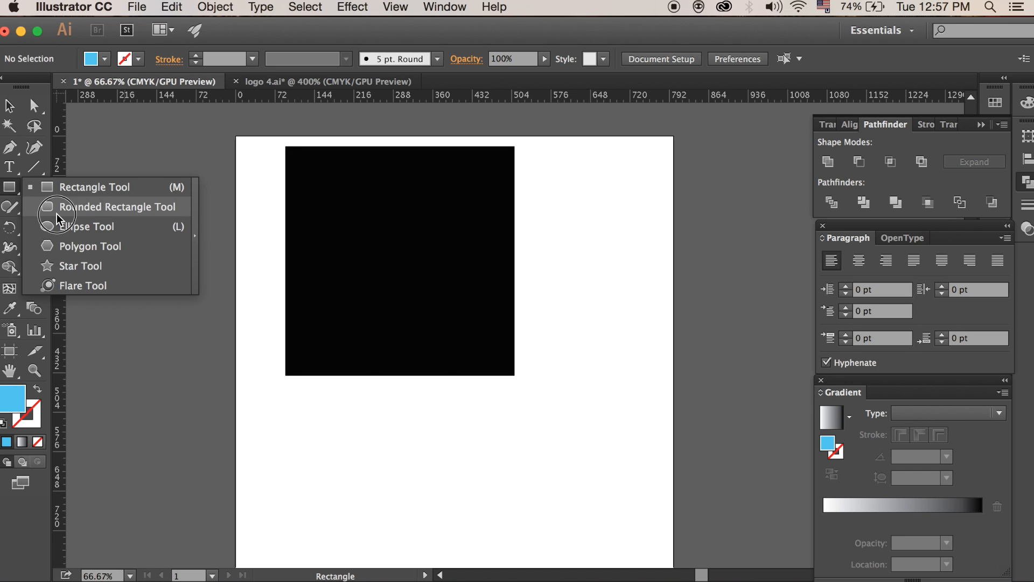
# - Draw a light blue circle and position it inside the black square
pyautogui.moveTo(111, 219); pyautogui.dragTo(303, 414)
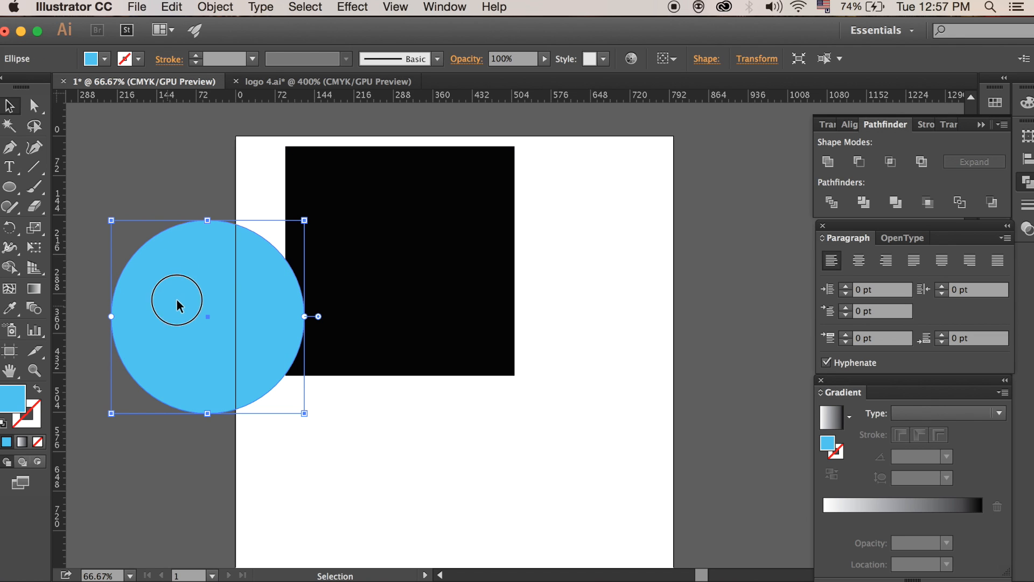
pyautogui.moveTo(176, 305); pyautogui.dragTo(176, 259)
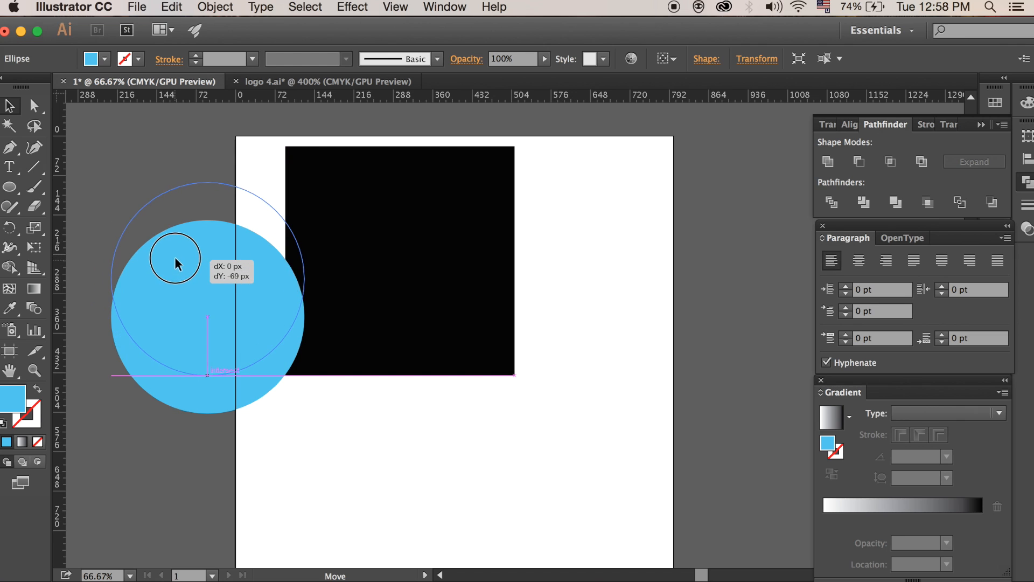
pyautogui.moveTo(175, 257); pyautogui.dragTo(264, 257)
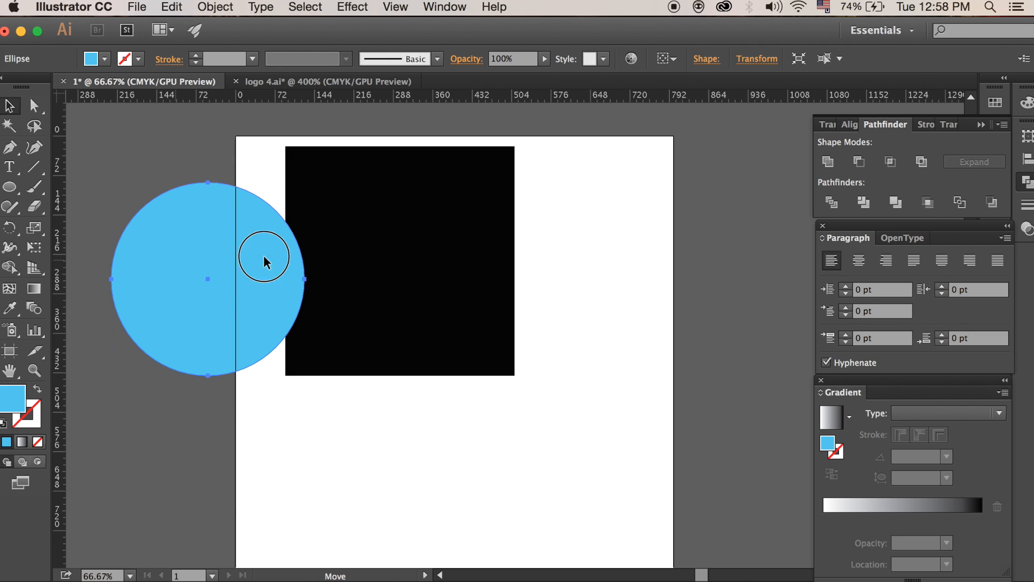
pyautogui.moveTo(264, 258); pyautogui.dragTo(370, 248)
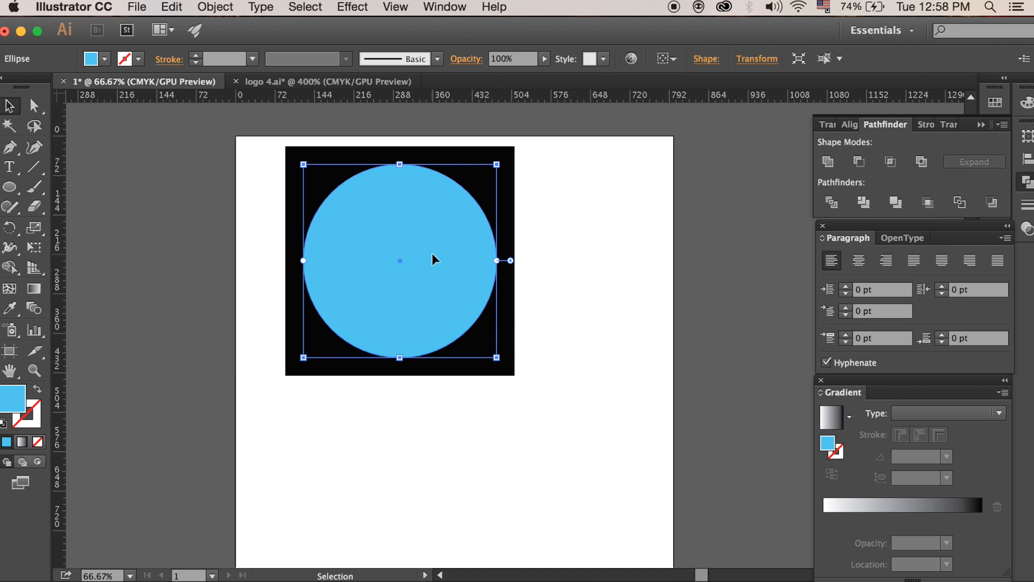
pyautogui.moveTo(593, 198)
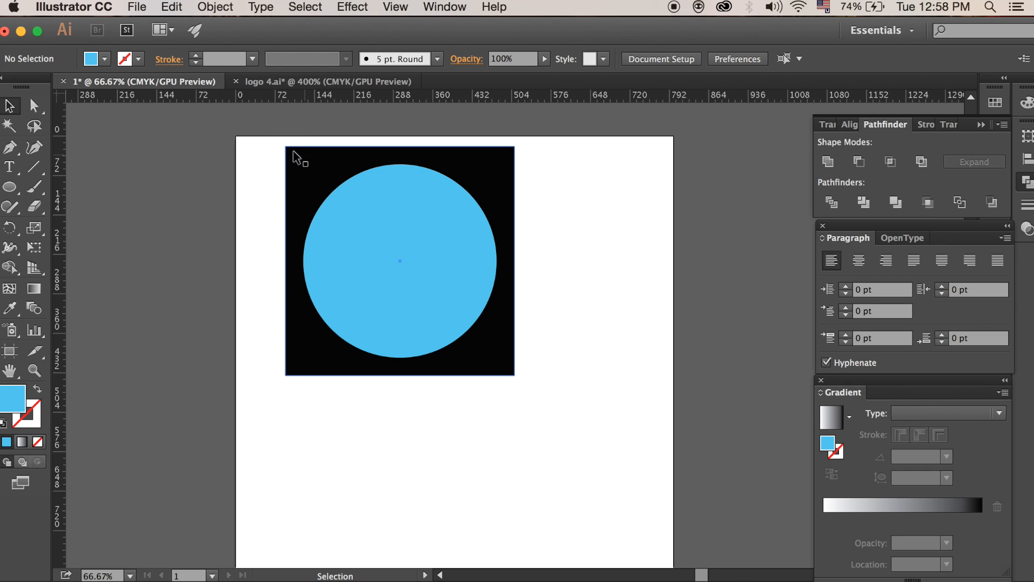
# - Select square and circle together and align them to Horizontal Align Center
pyautogui.click(399, 260)
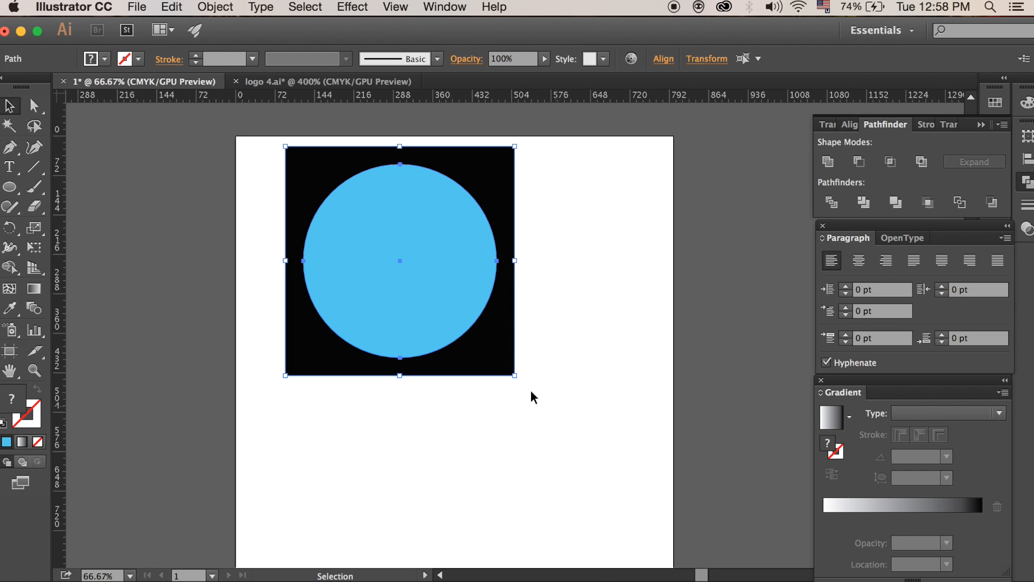
pyautogui.moveTo(664, 58)
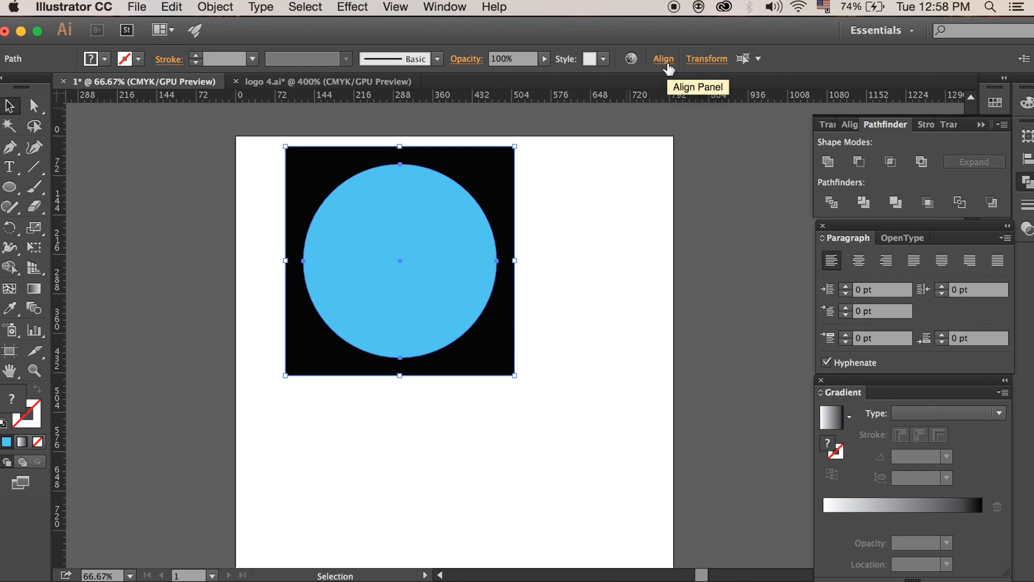
pyautogui.click(663, 58)
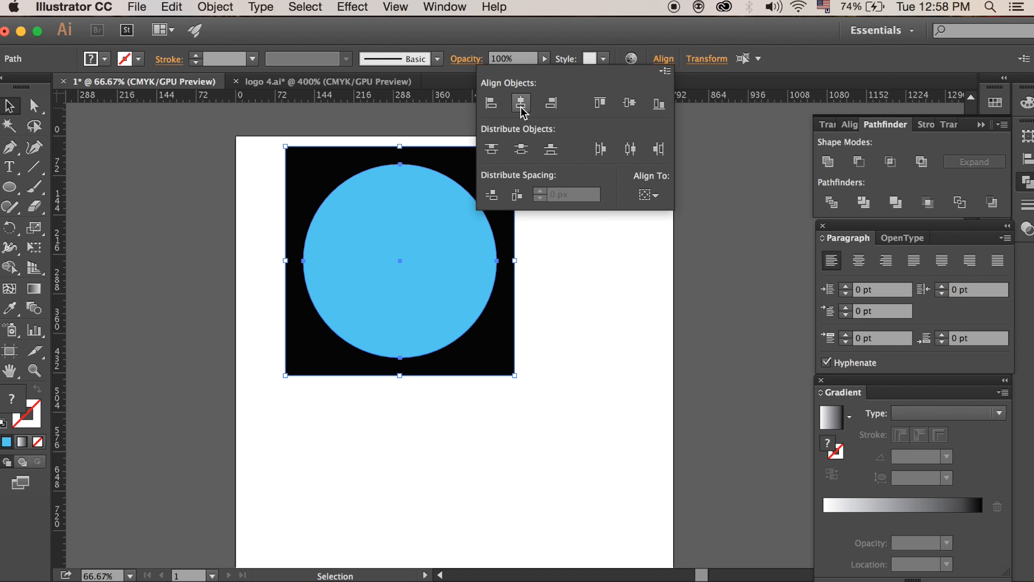
pyautogui.moveTo(521, 103)
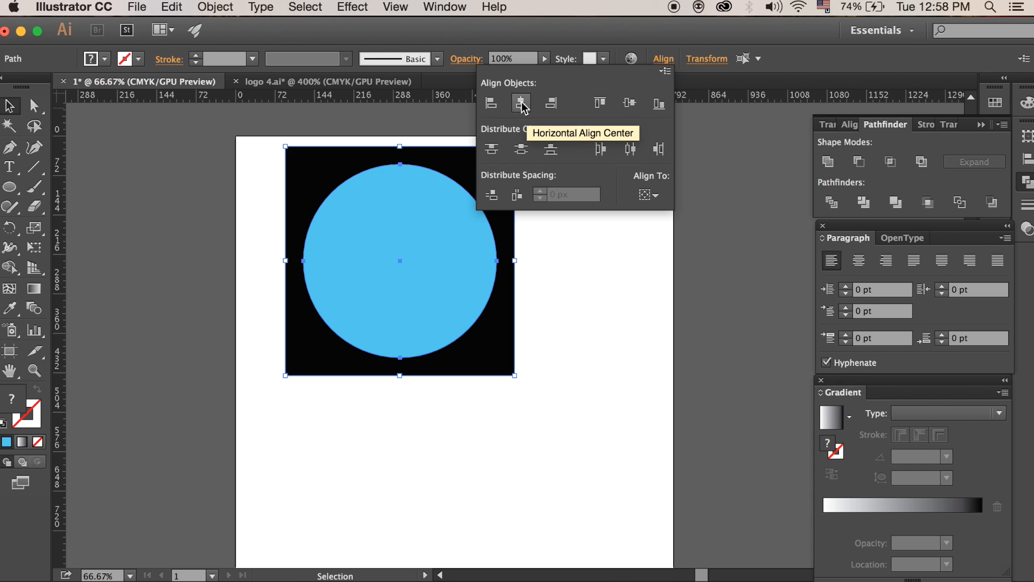
pyautogui.moveTo(627, 104)
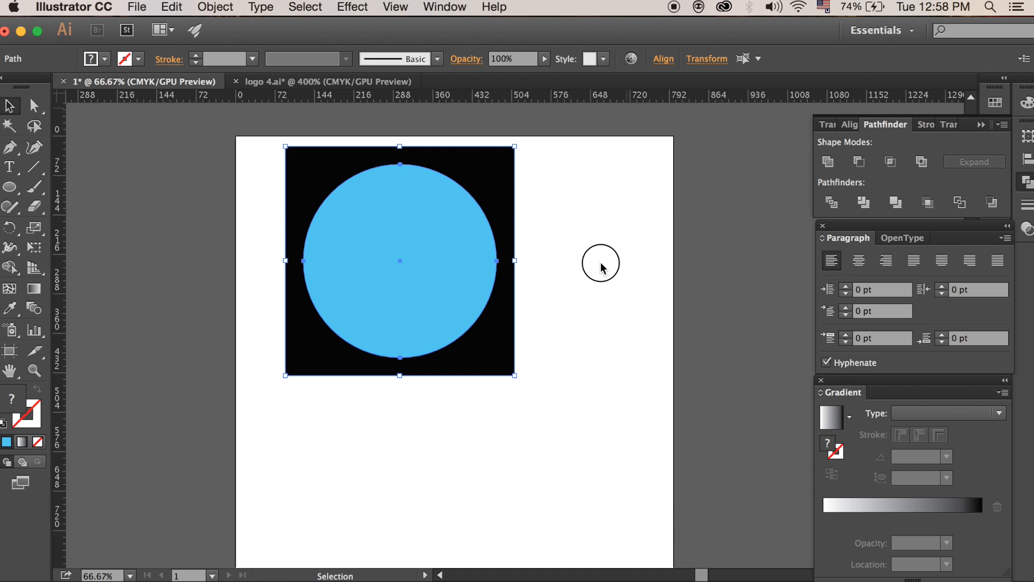
pyautogui.moveTo(577, 135)
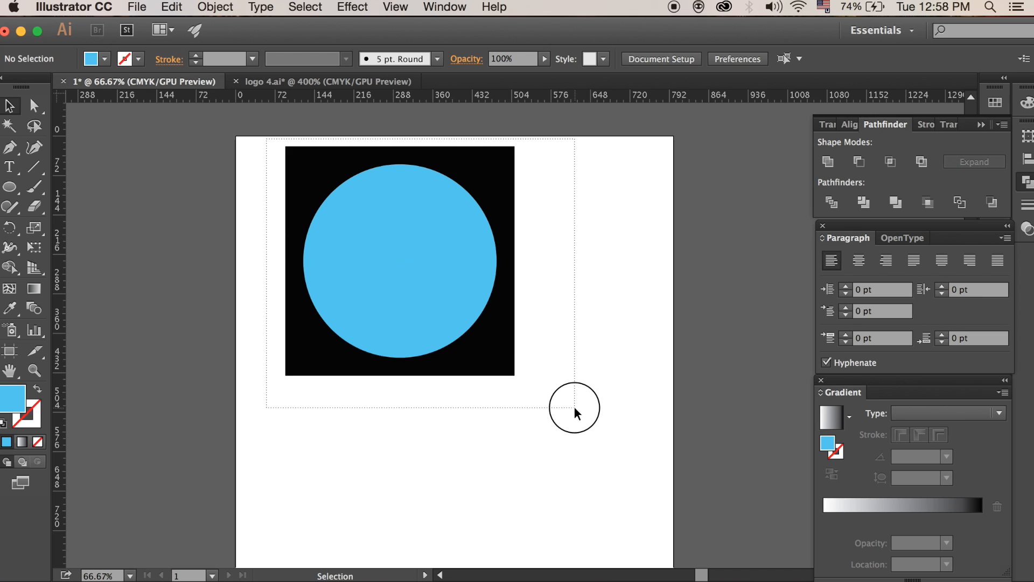
pyautogui.click(399, 261)
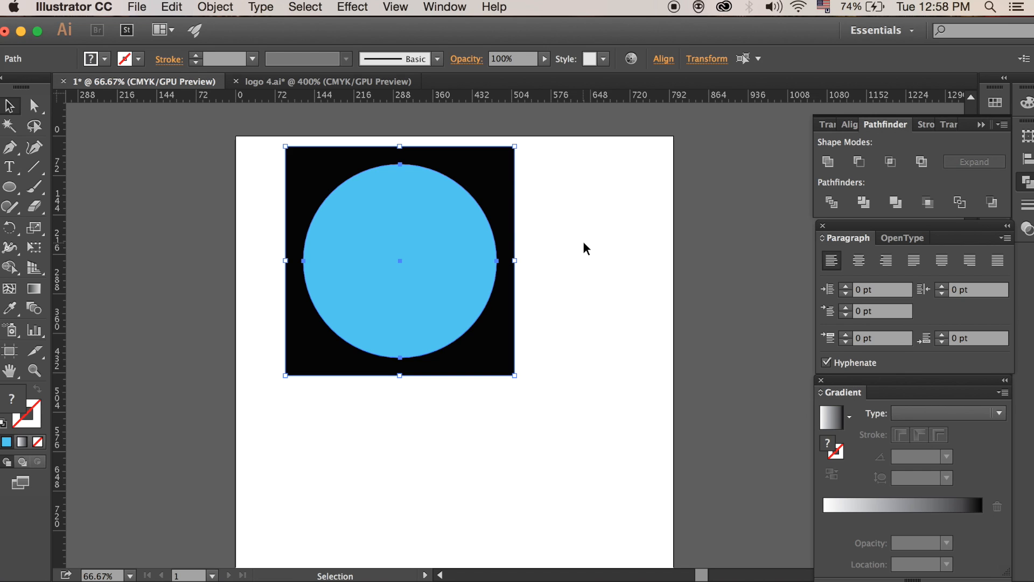
pyautogui.moveTo(714, 176)
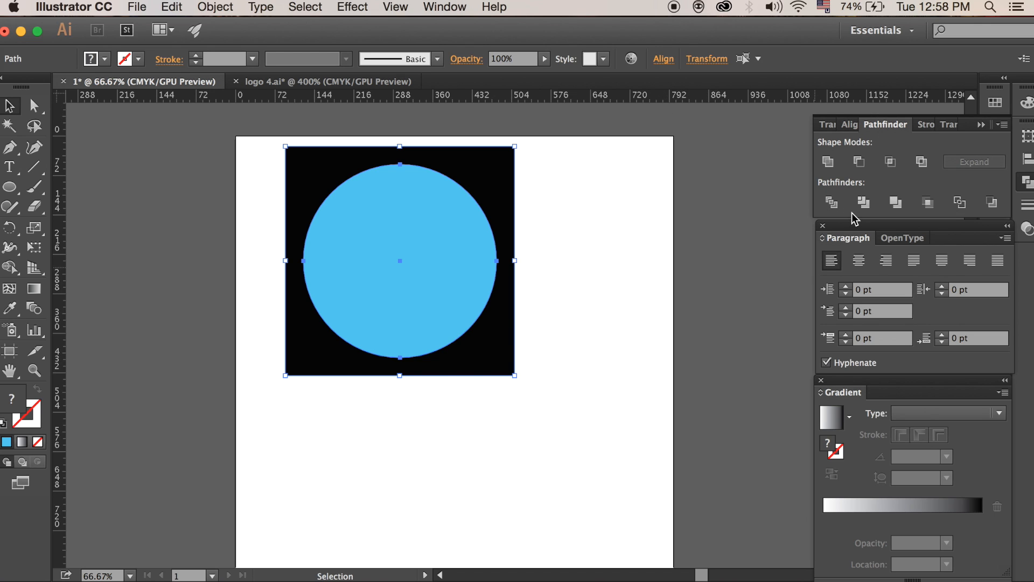
# - Apply Pathfinder Exclude to cut the circle out of the square as one compound shape
pyautogui.click(445, 7)
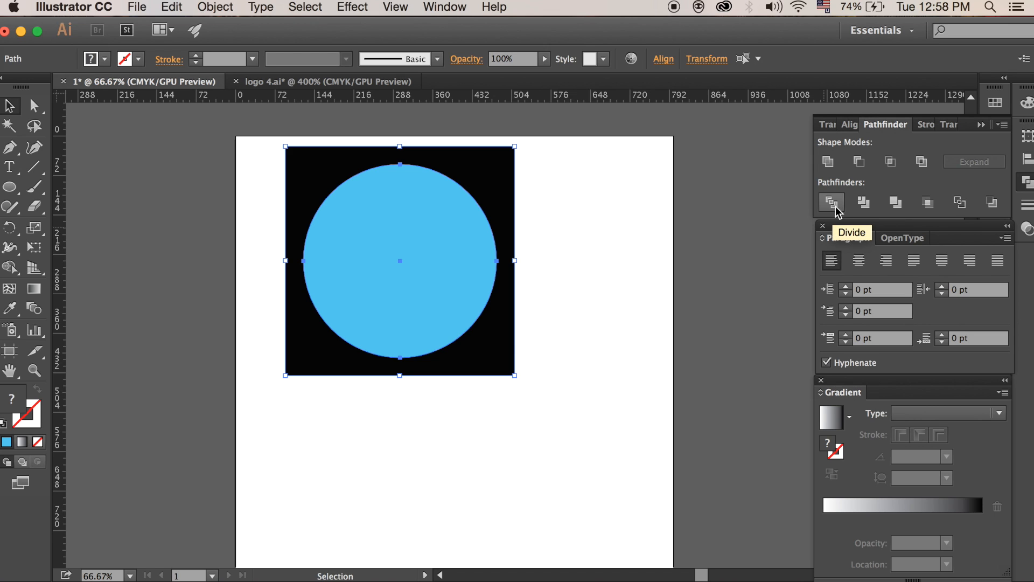
pyautogui.moveTo(921, 161)
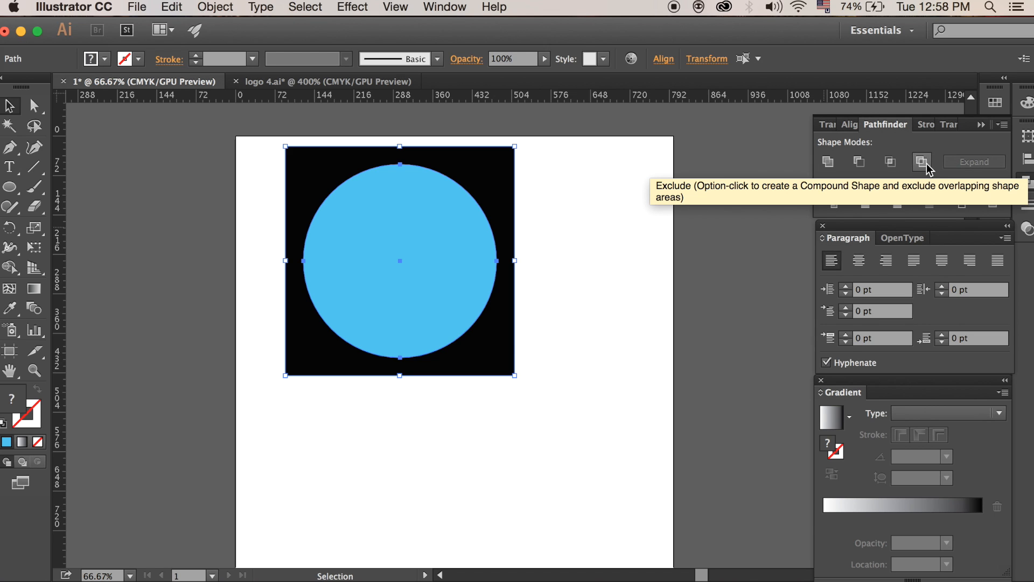
pyautogui.click(921, 161)
pyautogui.write('FF00CF')
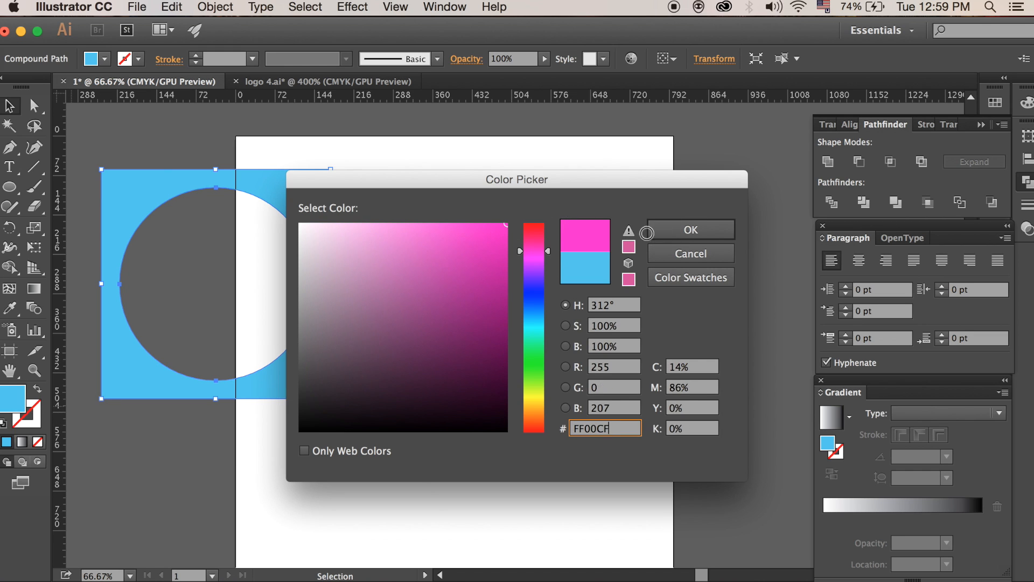
# - Fill the square-with-hole compound shape with pink (FF00CF)
pyautogui.click(689, 230)
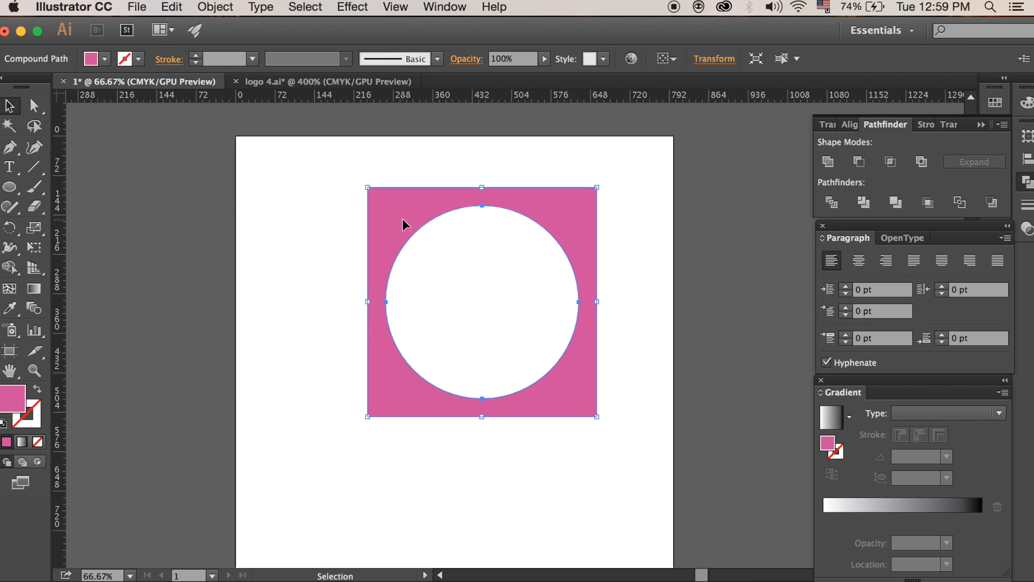
pyautogui.moveTo(32, 106)
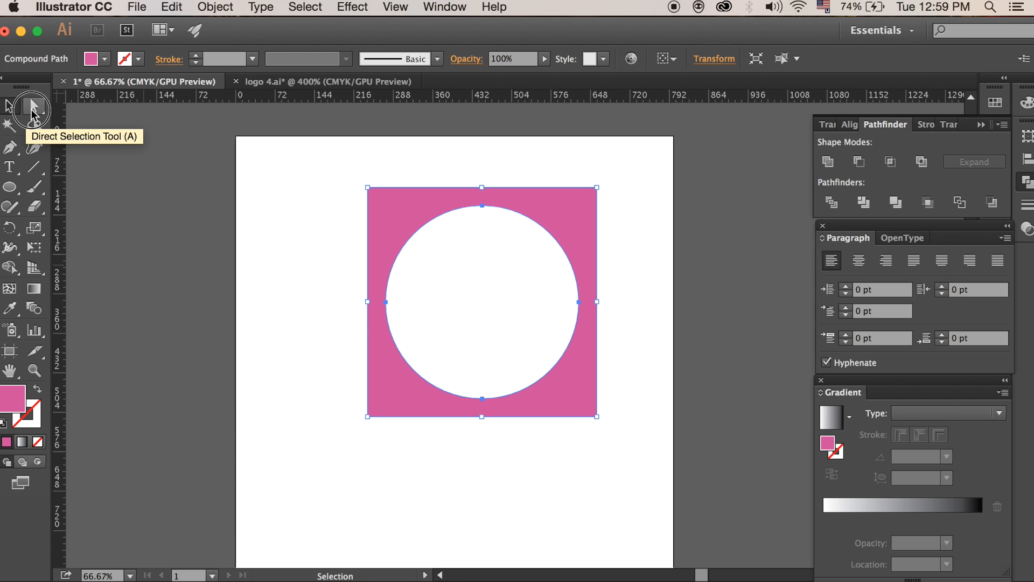
# - With Direct Selection, drag the hole's left anchor point rightward toward the centre
pyautogui.click(33, 106)
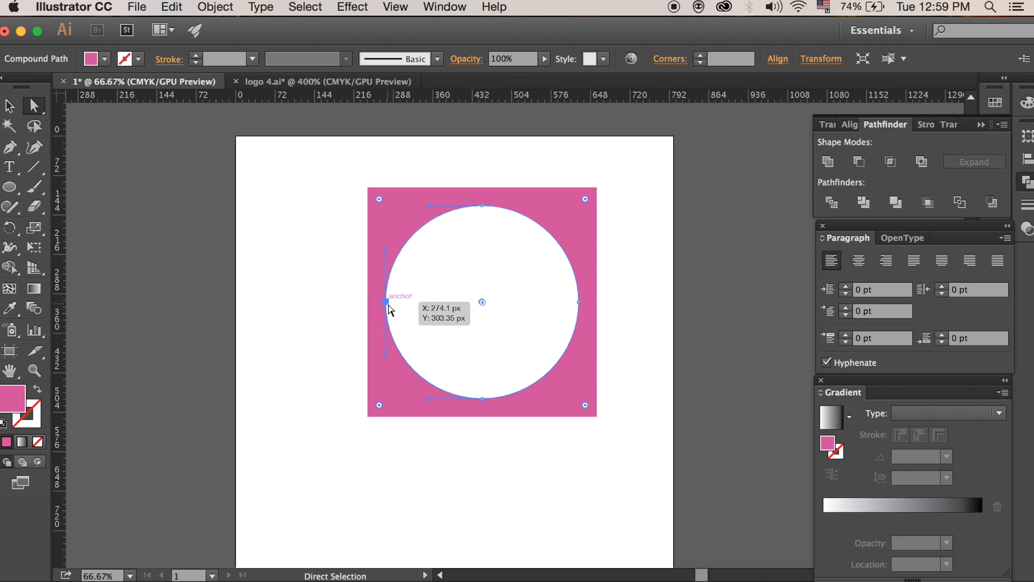
pyautogui.moveTo(386, 302); pyautogui.dragTo(580, 302)
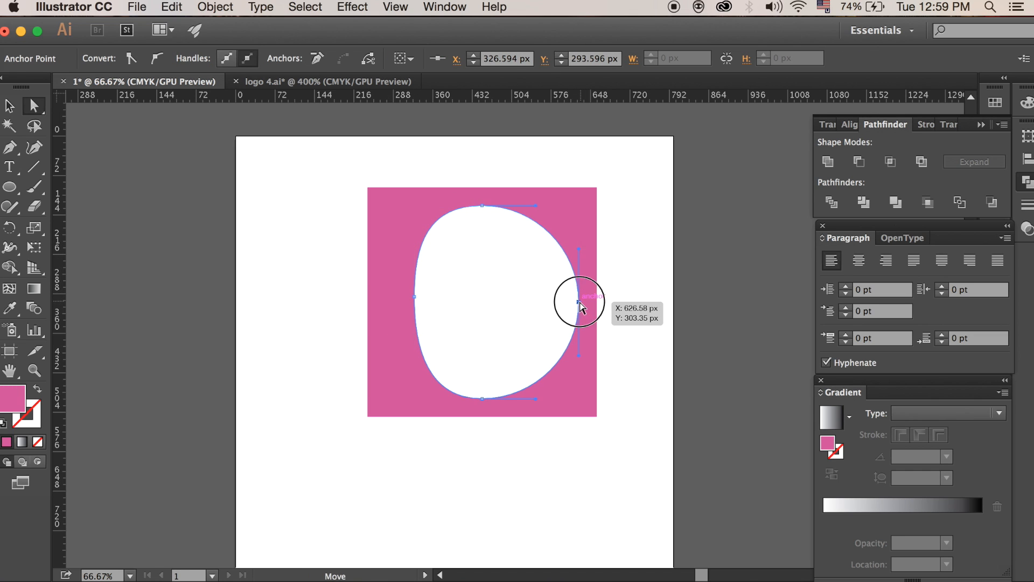